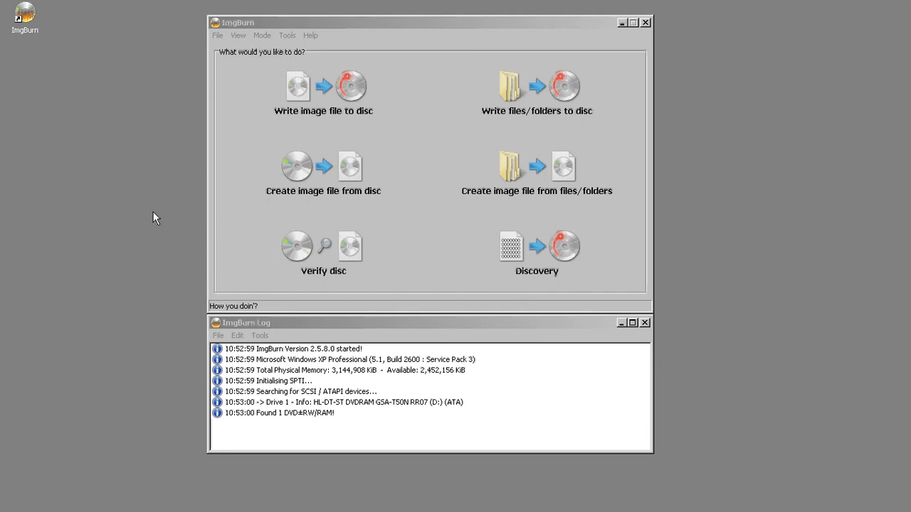
pyautogui.moveTo(214, 151)
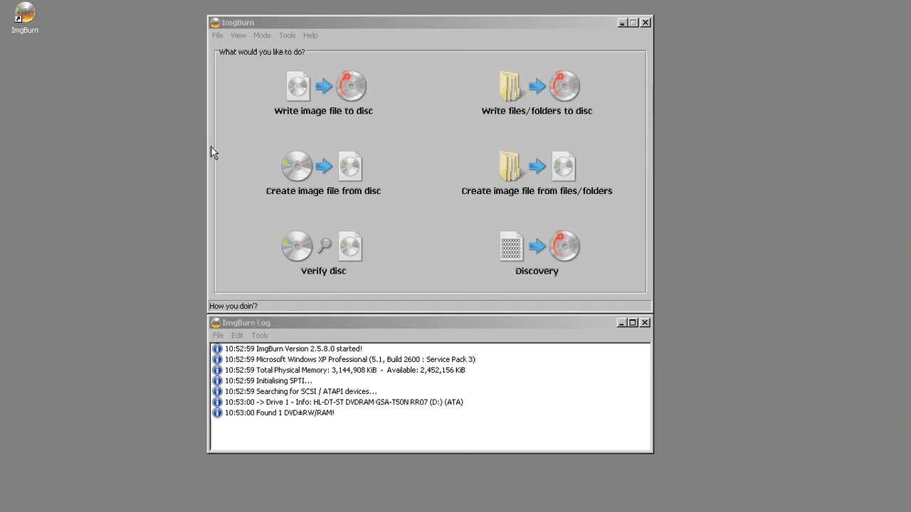
pyautogui.moveTo(277, 104)
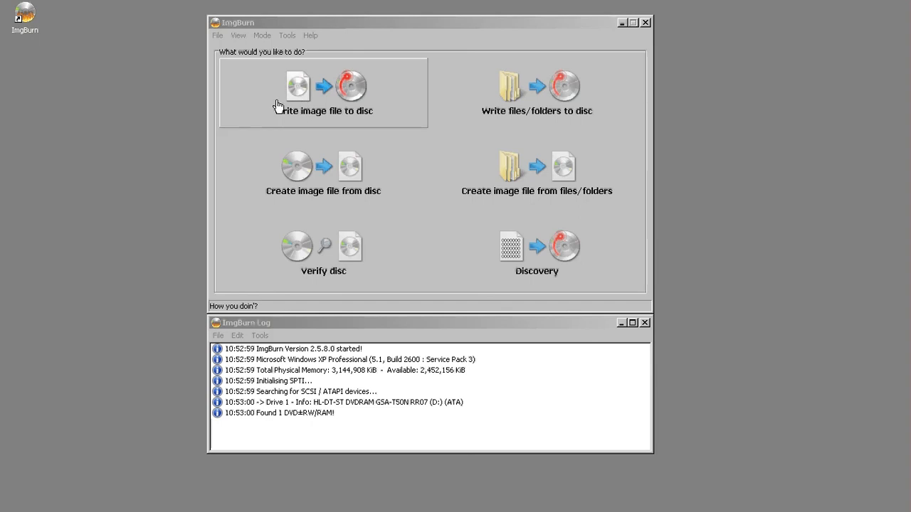
pyautogui.moveTo(258, 106)
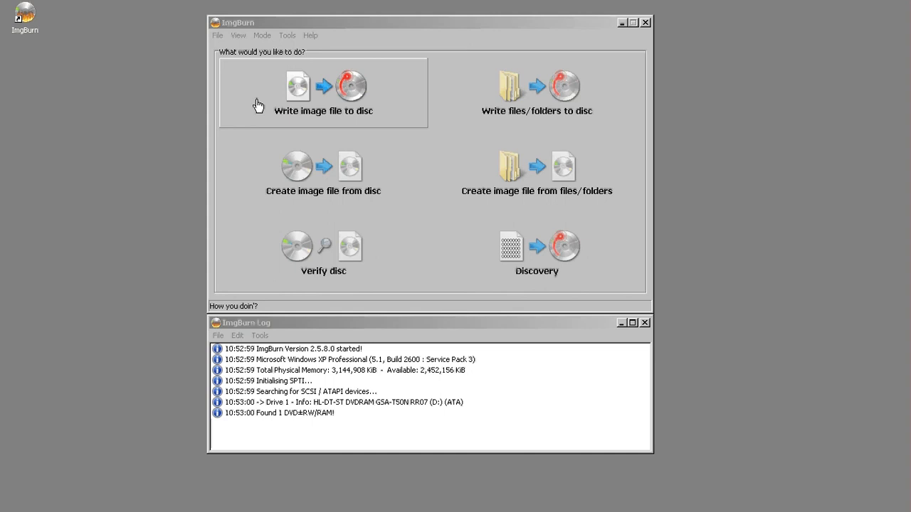
pyautogui.moveTo(277, 169)
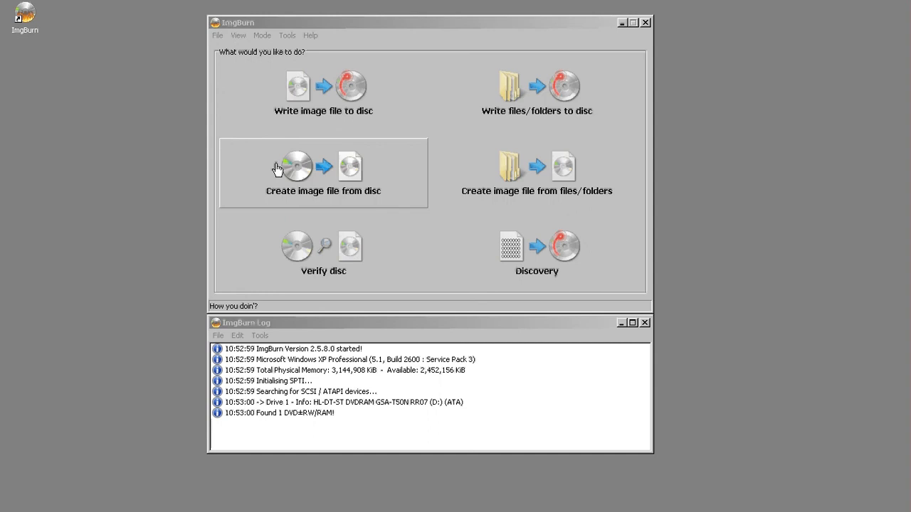
pyautogui.moveTo(264, 161)
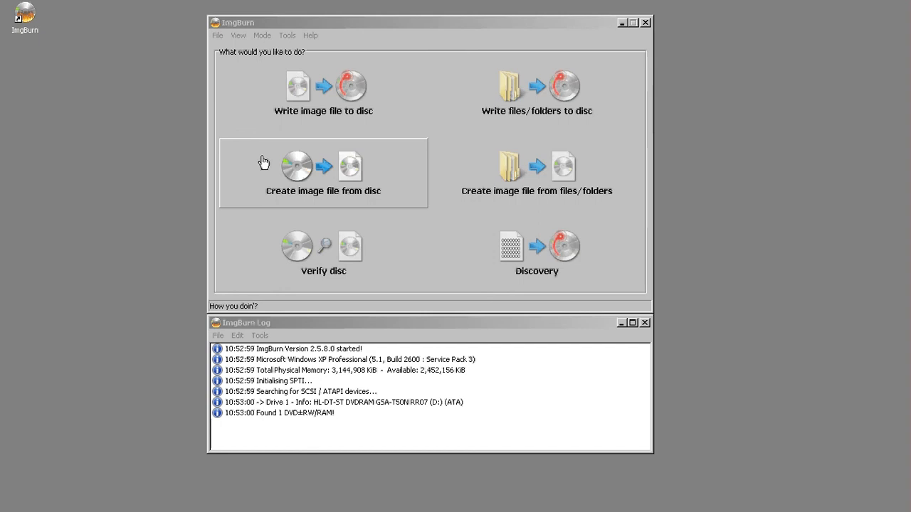
# Step: Switch ImgBurn to creating an image file from the OFFICE12 disc
pyautogui.click(322, 170)
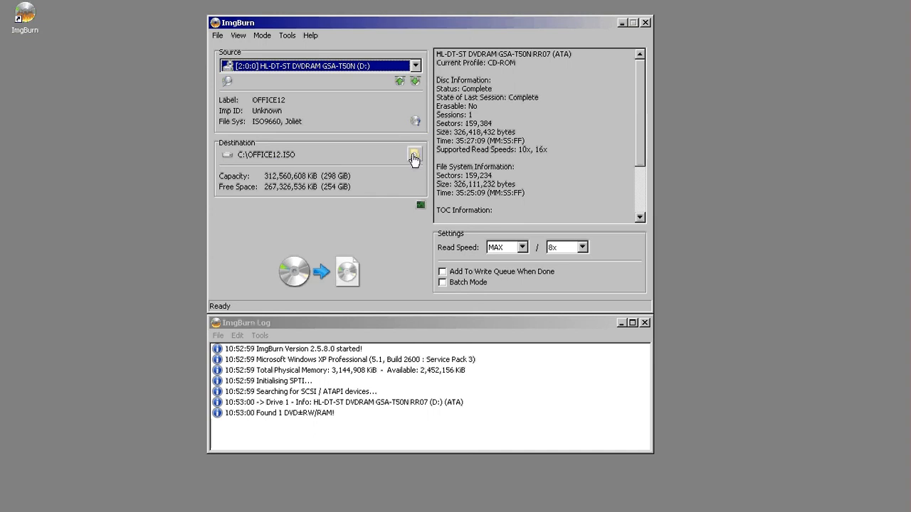
# Step: Set the destination file name to 'Office 2007 Standard' with ISO Files (*.iso) type
pyautogui.click(413, 155)
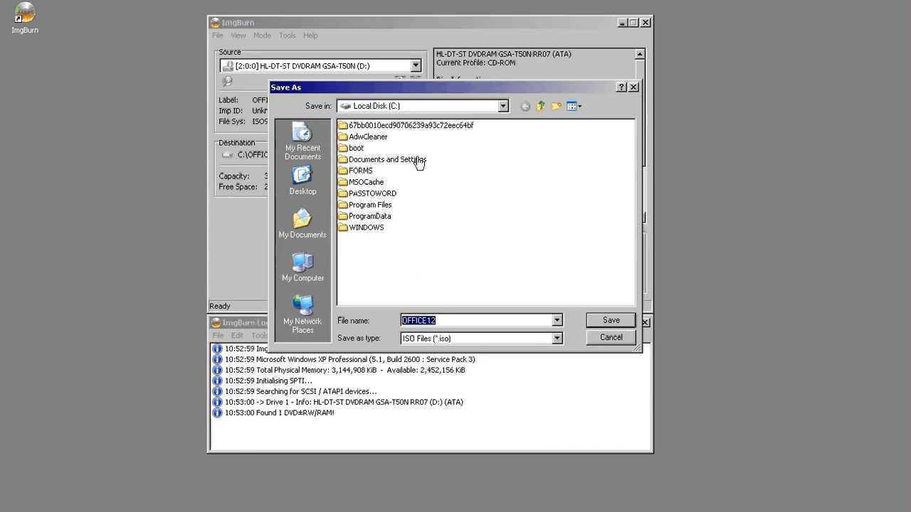
pyautogui.moveTo(266, 214)
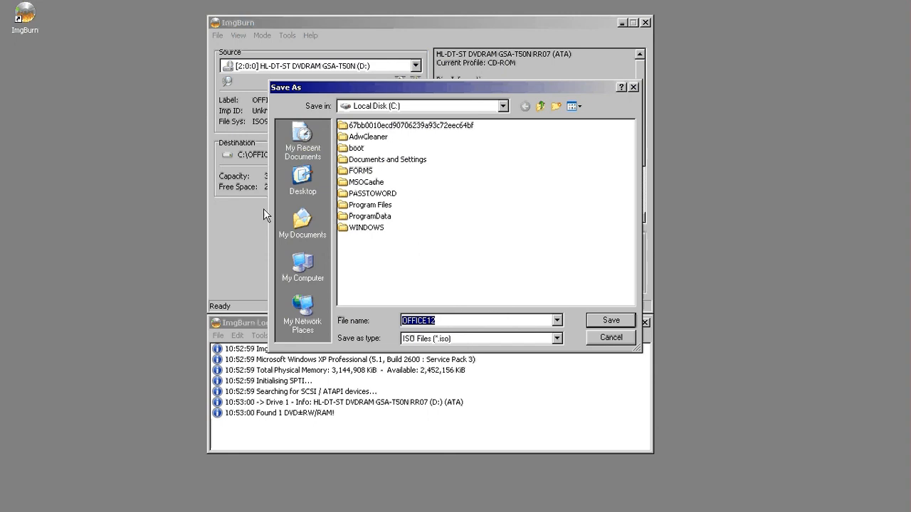
pyautogui.write('Office 2077')
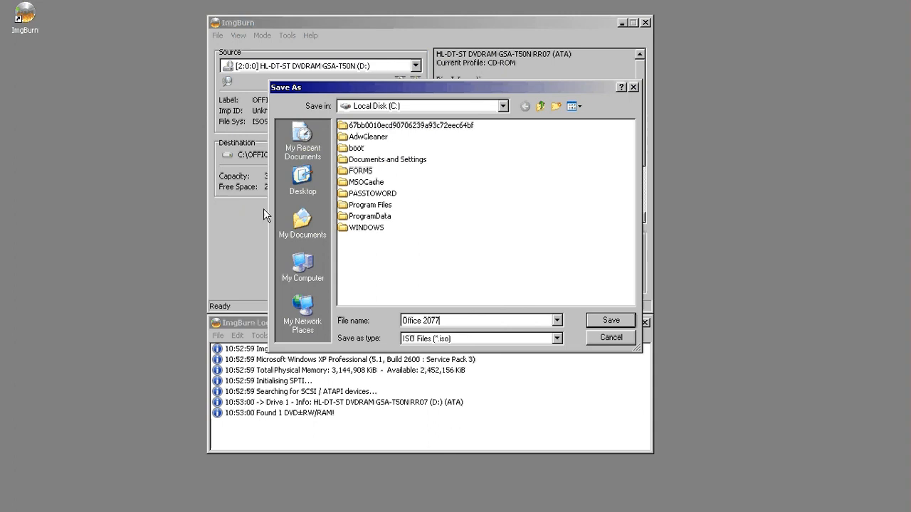
pyautogui.write('Office 2007 Standard')
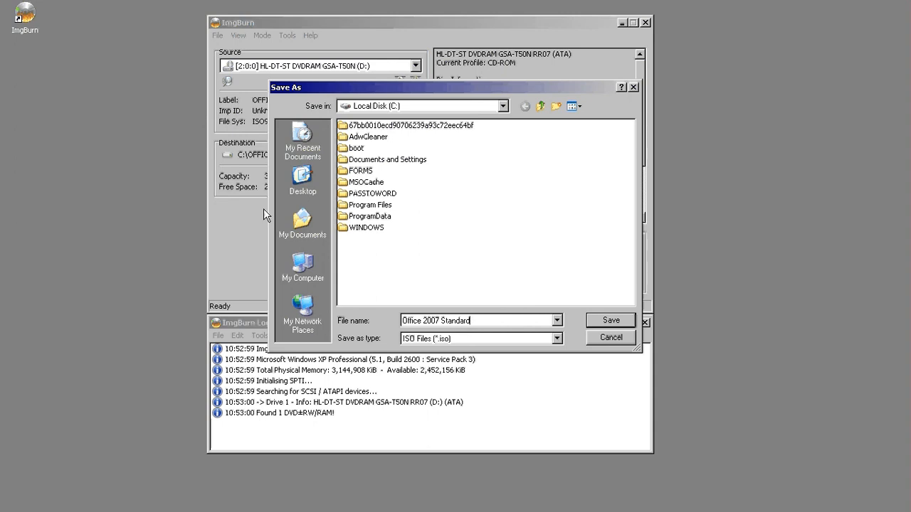
pyautogui.click(557, 338)
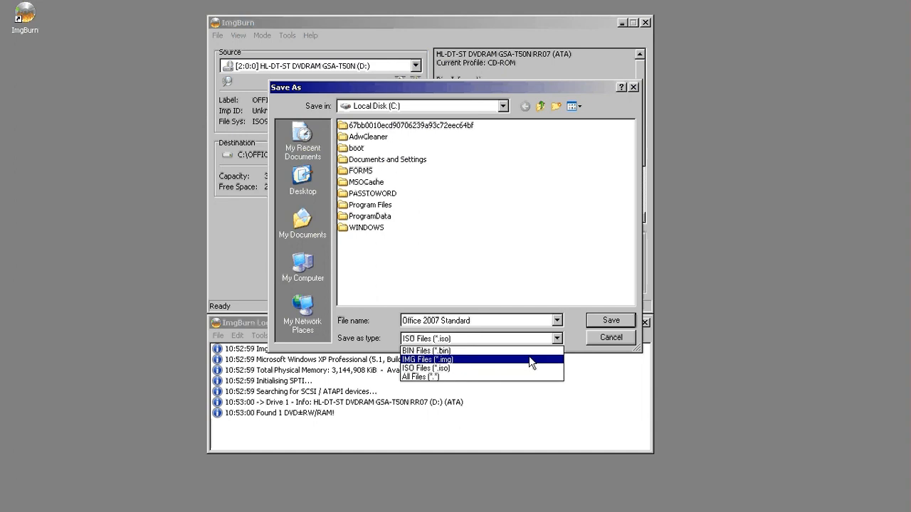
pyautogui.moveTo(512, 371)
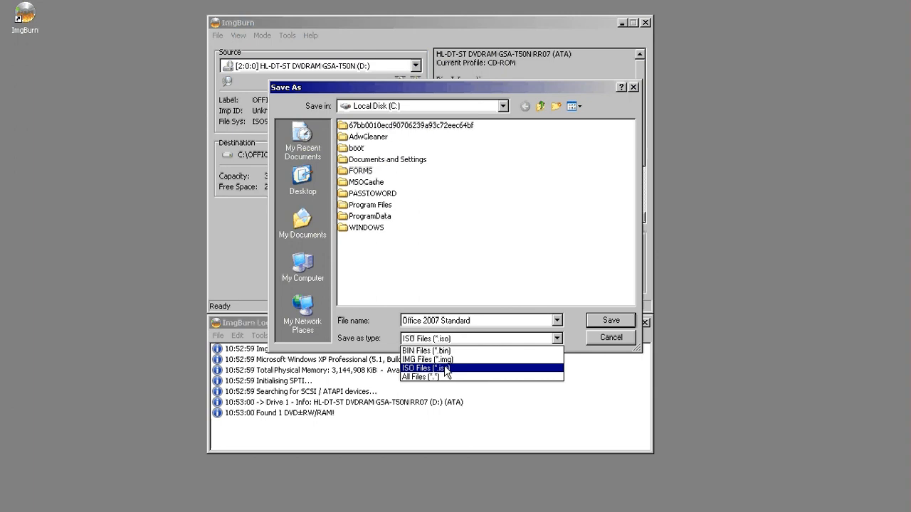
pyautogui.click(610, 320)
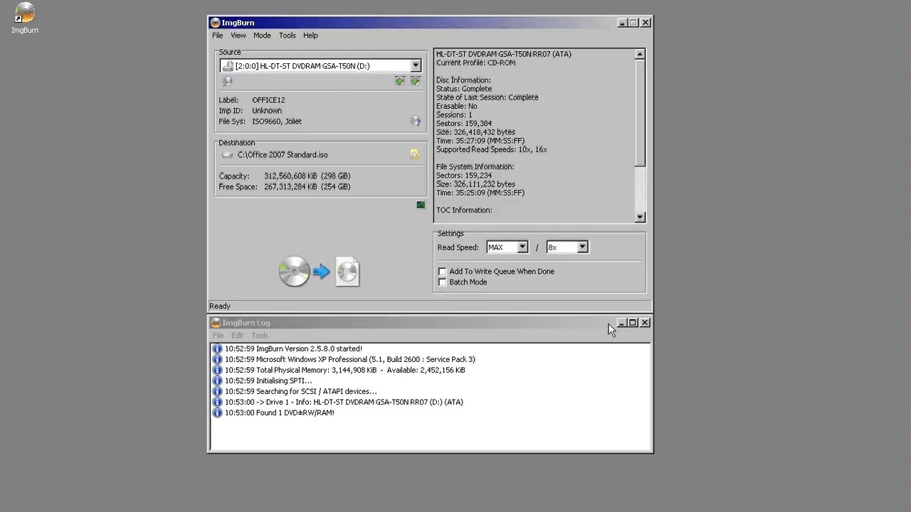